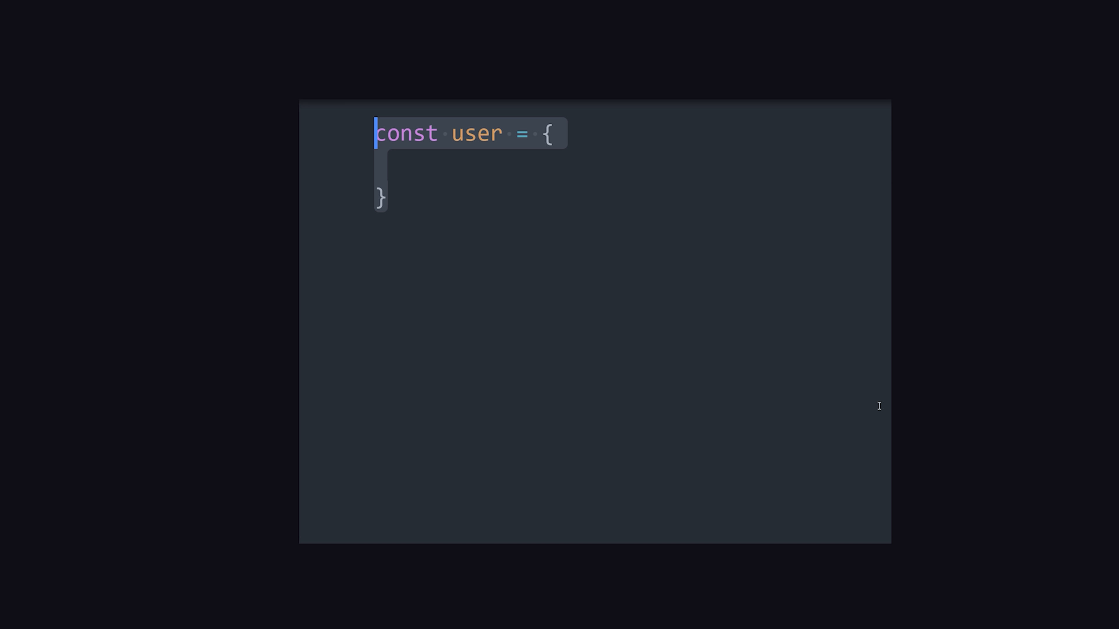
Step: Give the user object the property name: 'jeff'
text(name: 'jeff')
text(user.write.code())
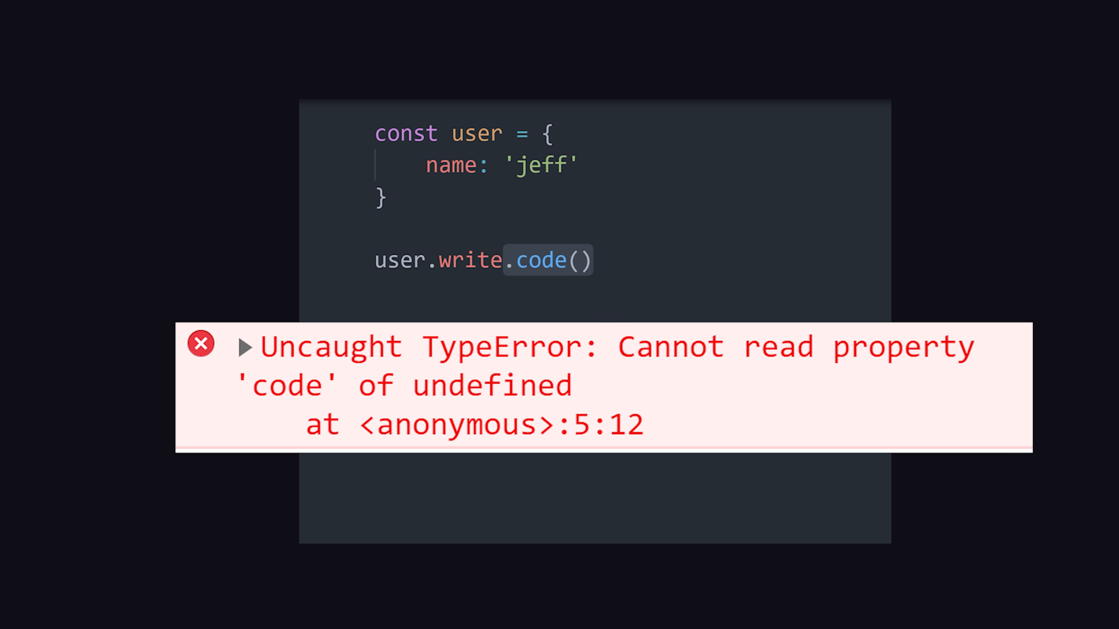
click(315, 260)
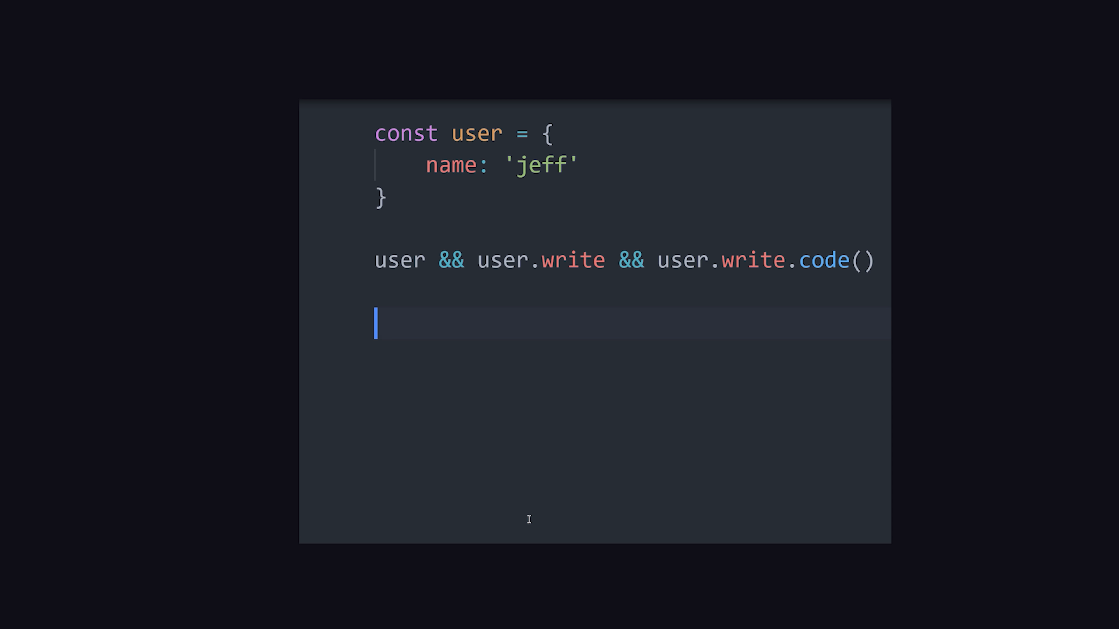
mouse_move(314, 450)
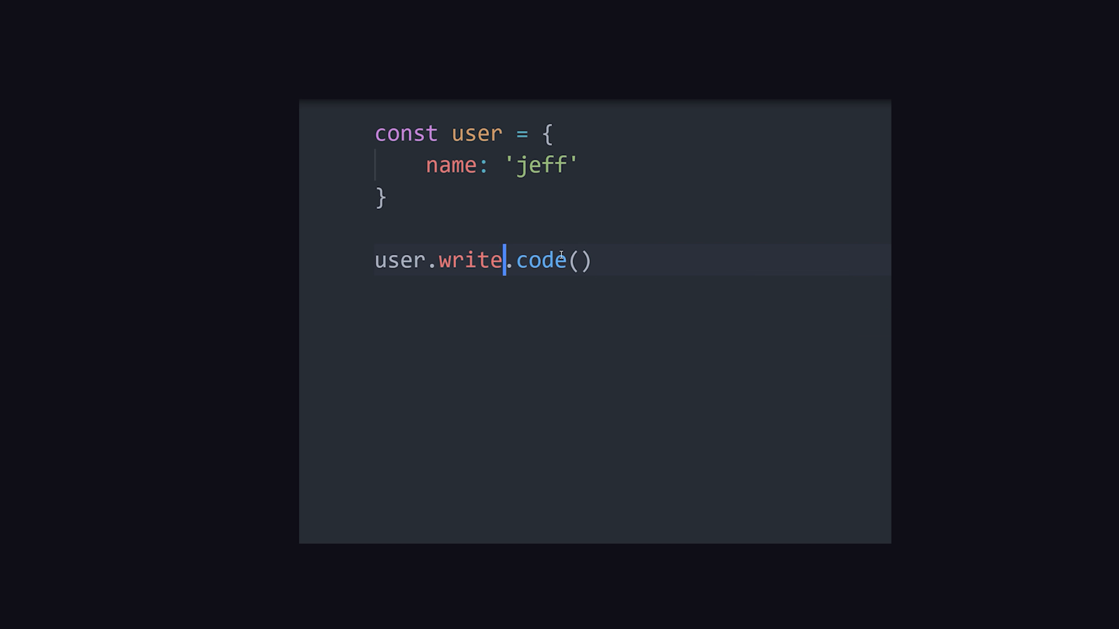
text(?)
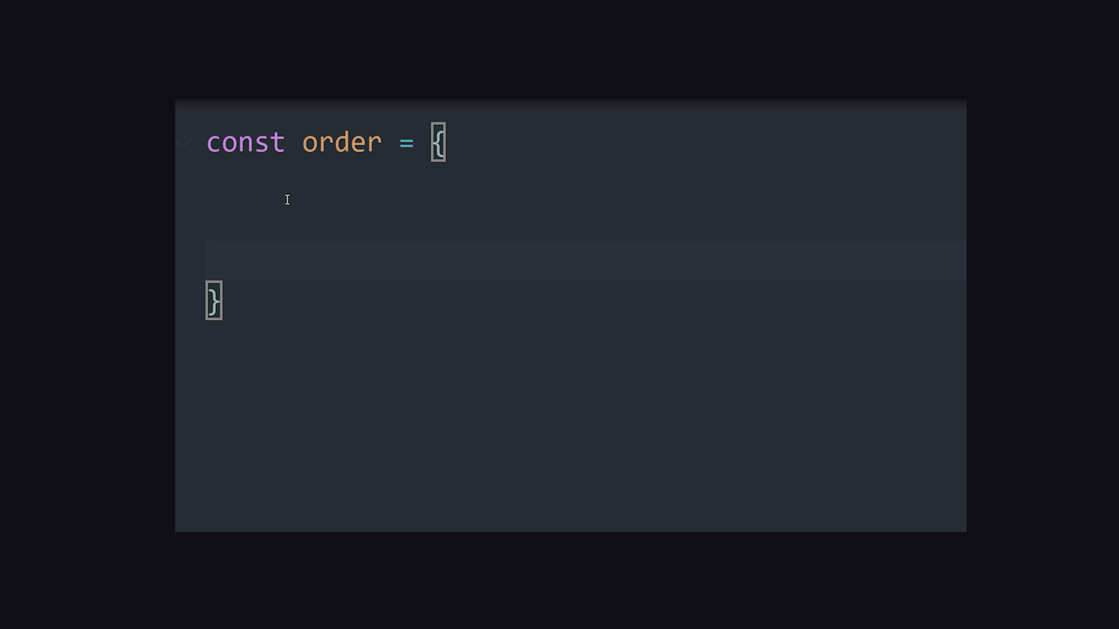
Step: Add the property amount: undefined to the order object
text(amount: undefined,)
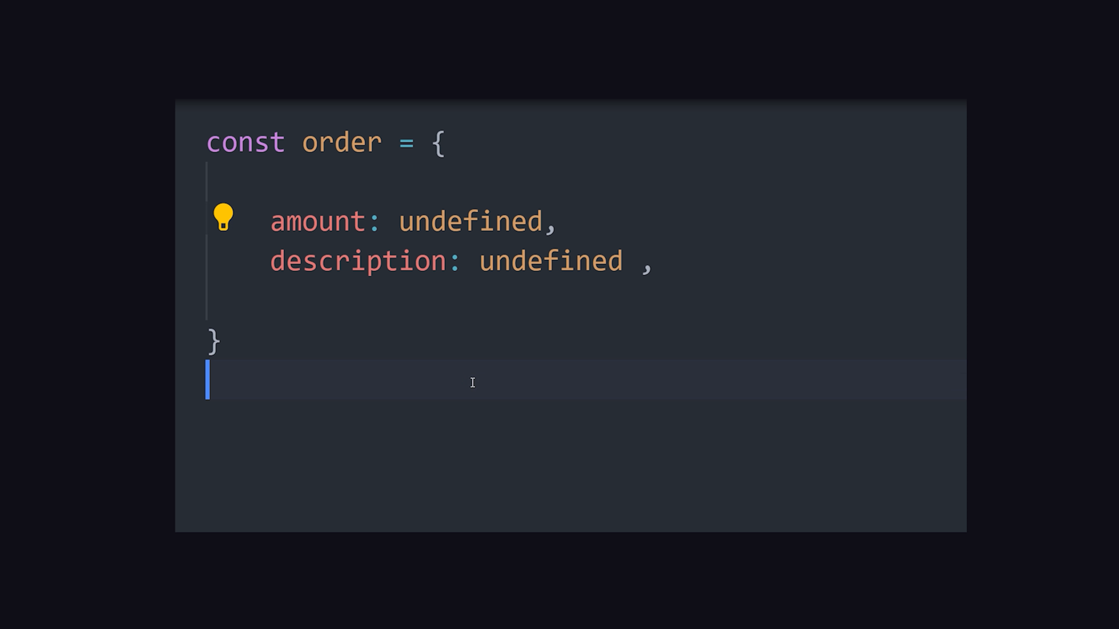